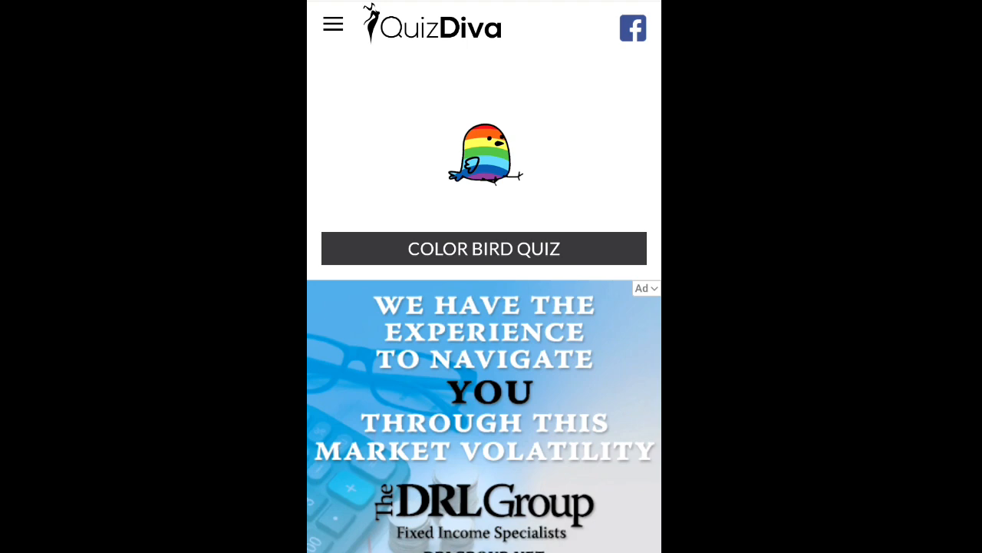
Start the Color Bird quiz and continue through the hatched-bird story to the first question
scroll(down, 3)
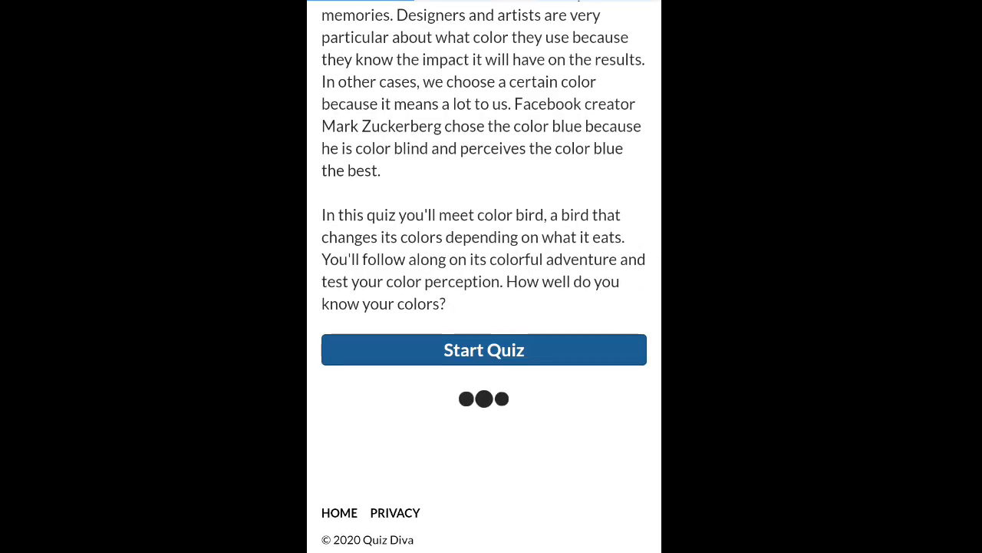
click(484, 349)
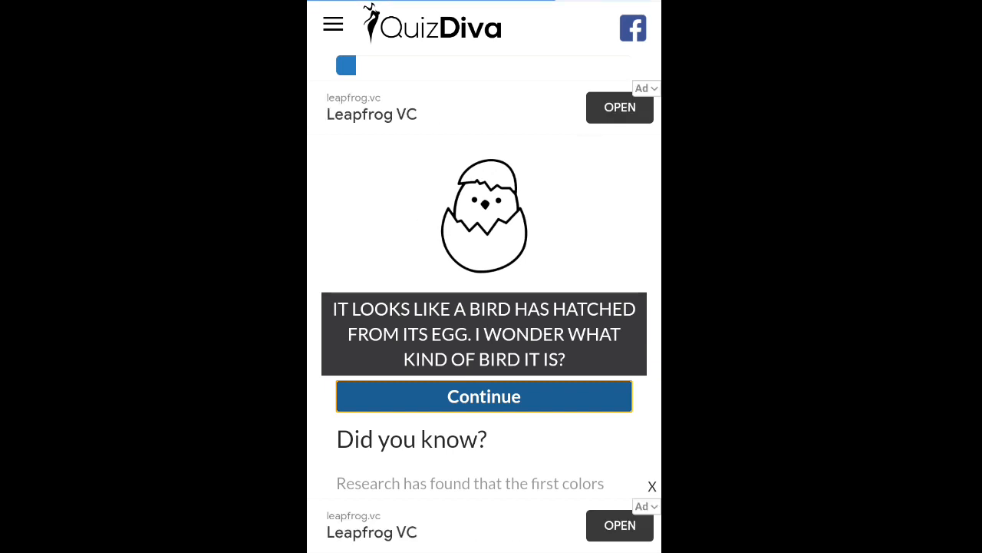
click(484, 396)
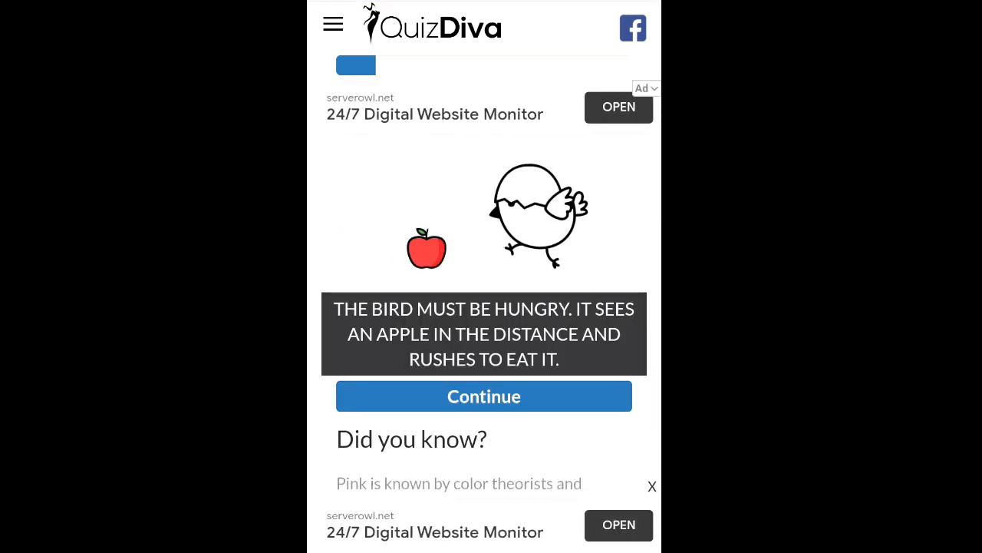
click(484, 395)
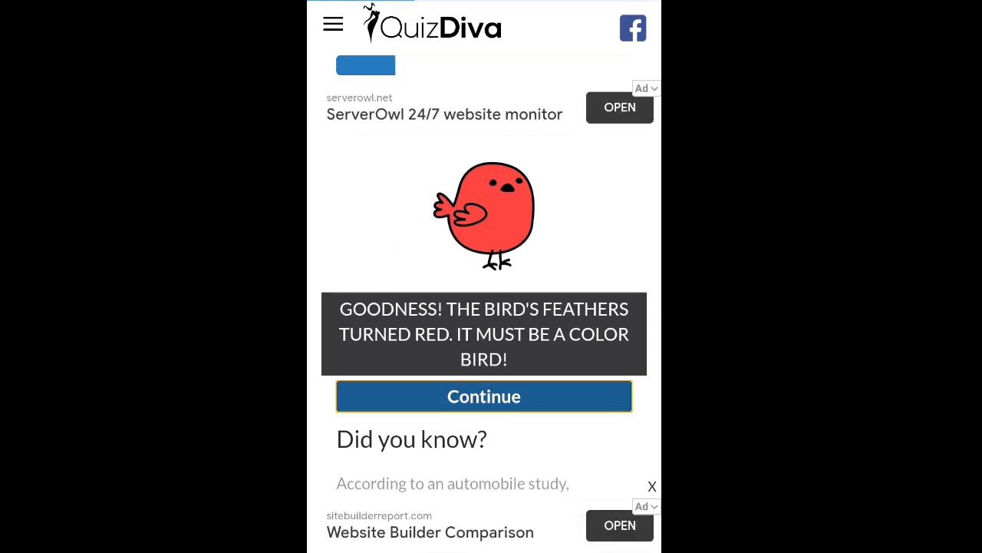
click(484, 396)
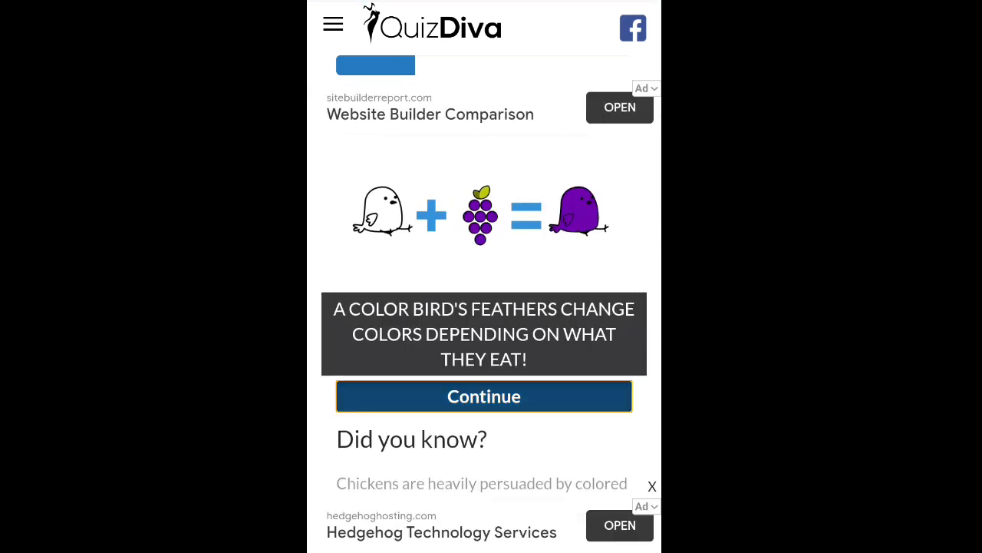
click(484, 395)
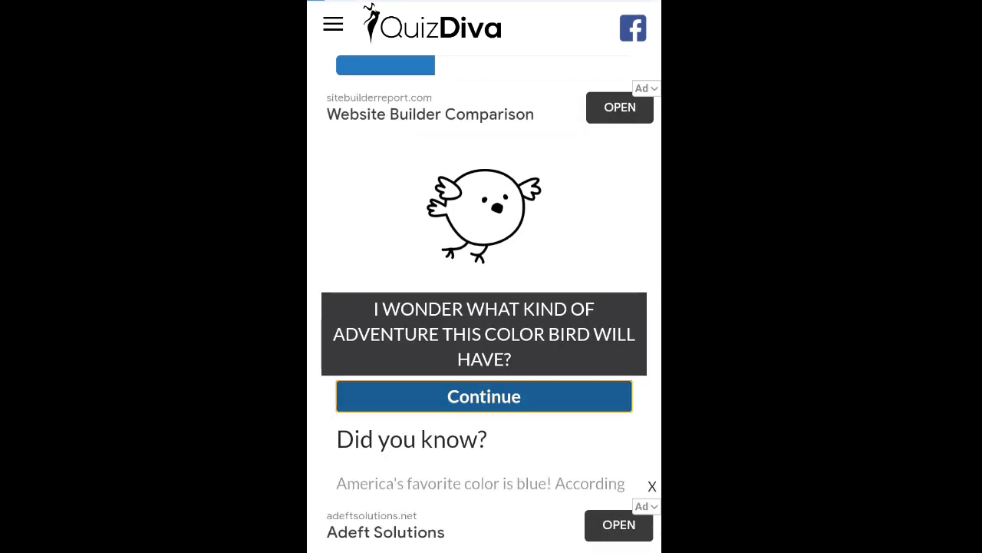
click(484, 396)
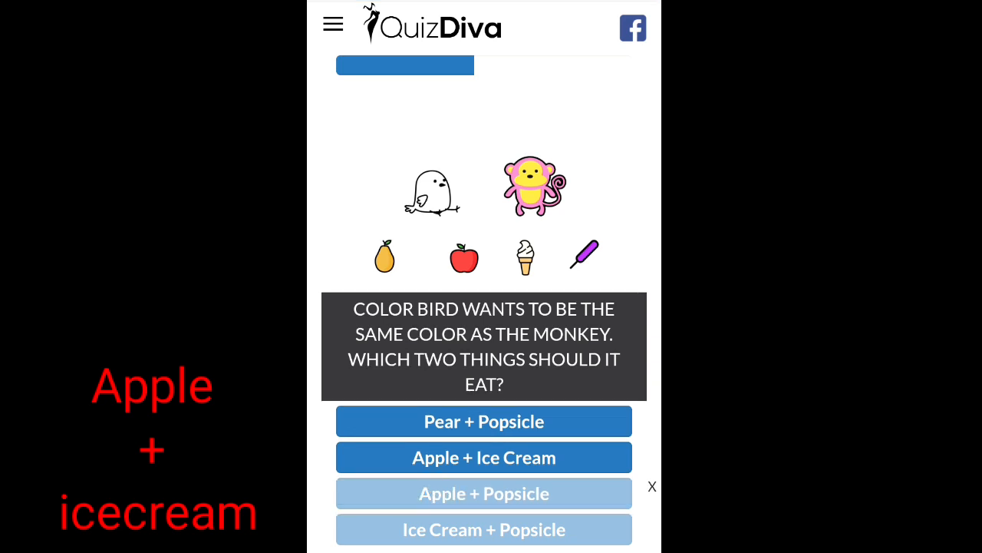
Answer Apple + Ice Cream for the monkey question and B for the berries
scroll(up, 3)
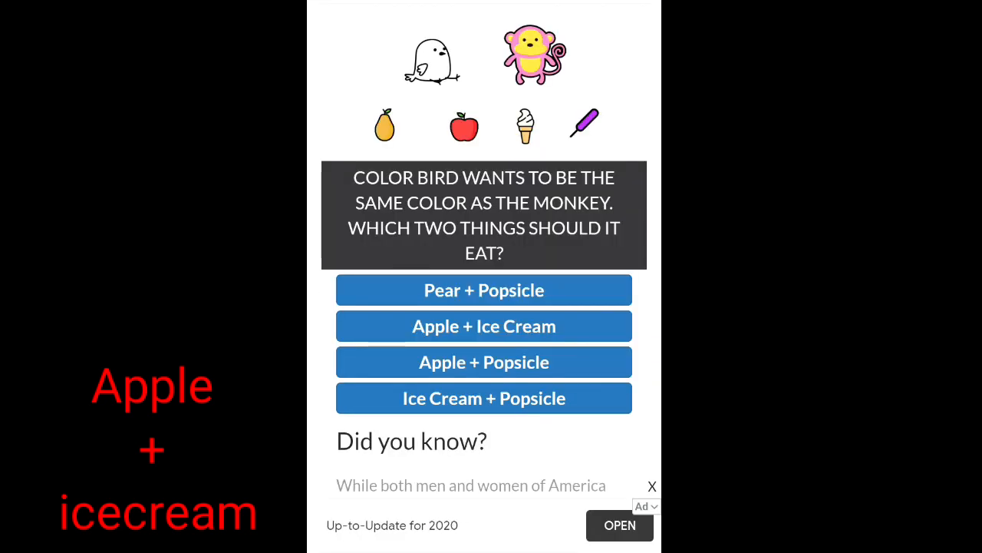
click(483, 325)
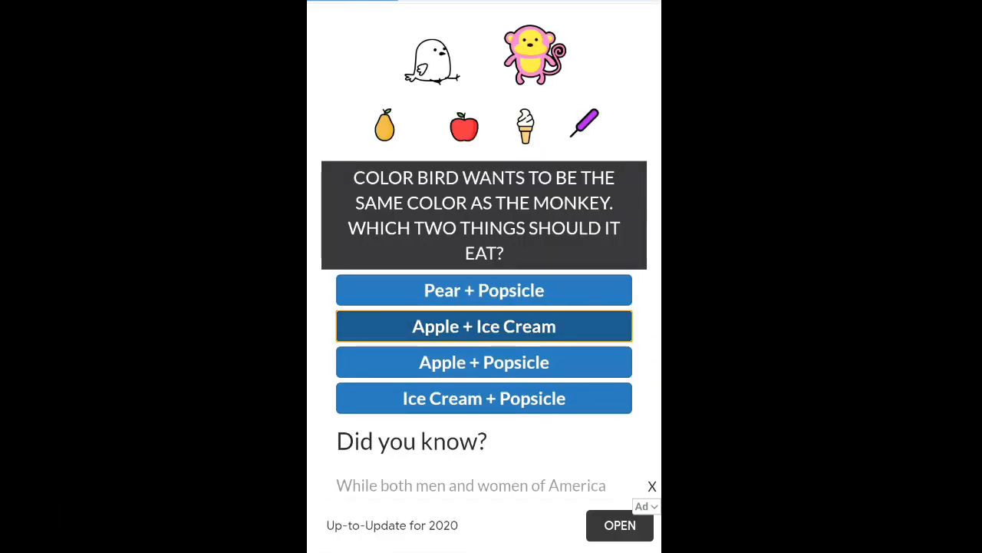
click(483, 326)
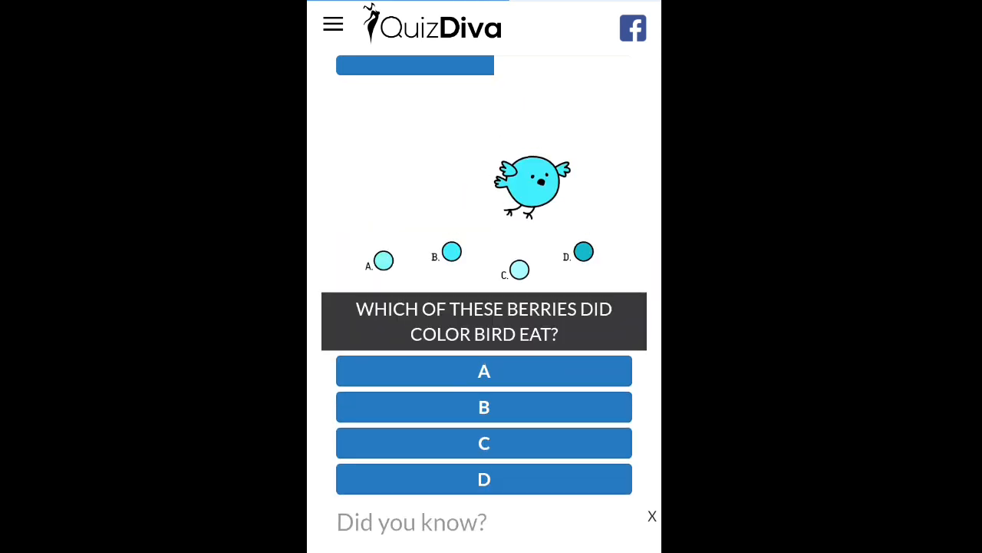
click(483, 479)
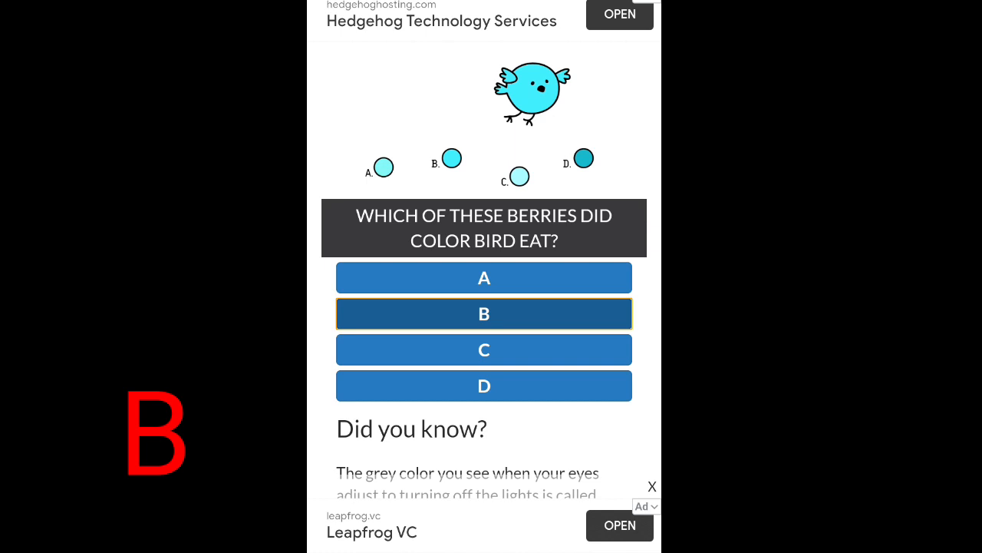
Answer Everything for the background-blending question
click(483, 313)
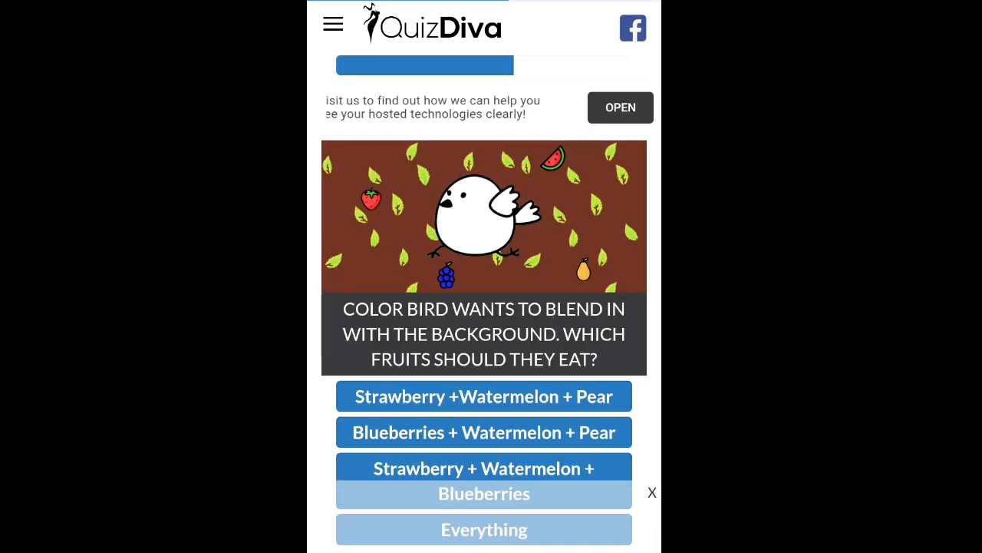
scroll(down, 3)
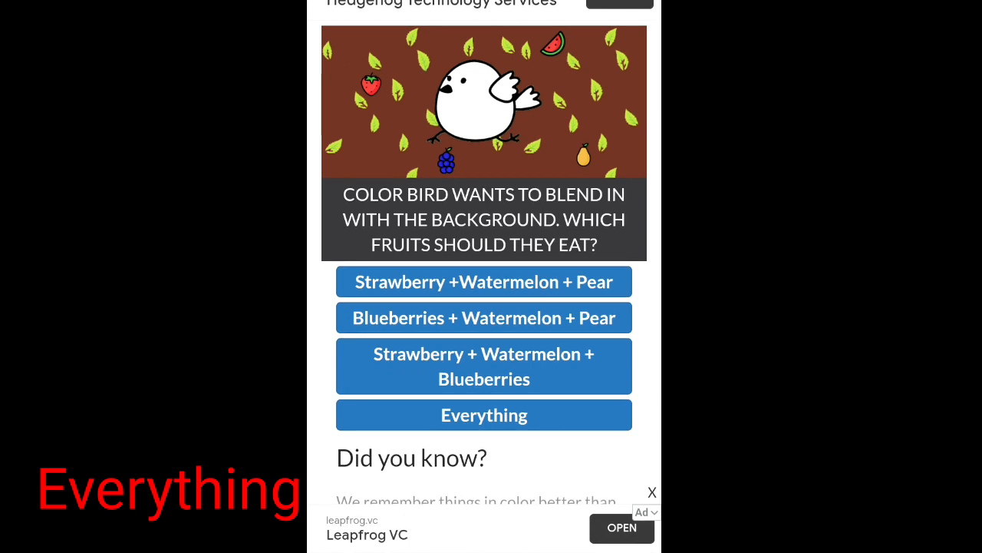
scroll(down, 3)
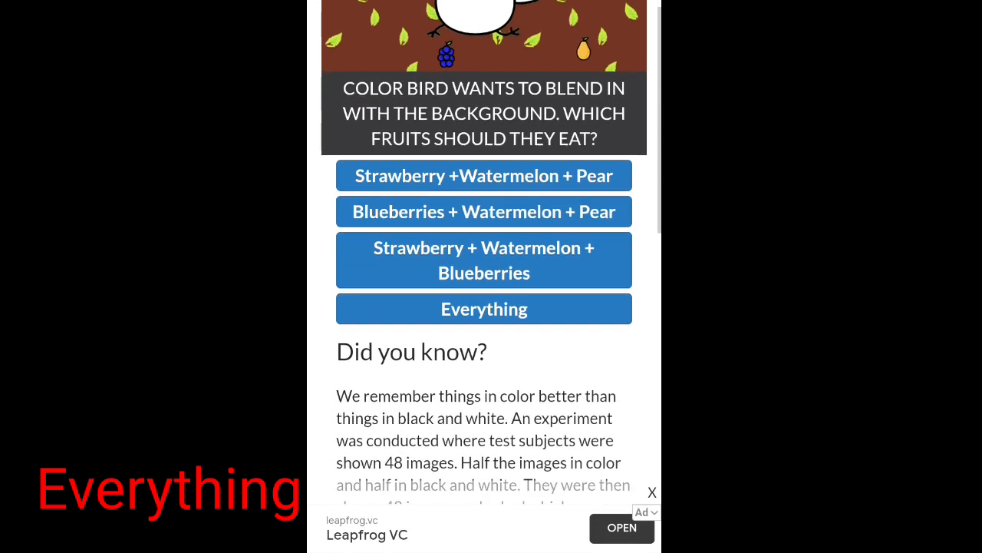
click(485, 308)
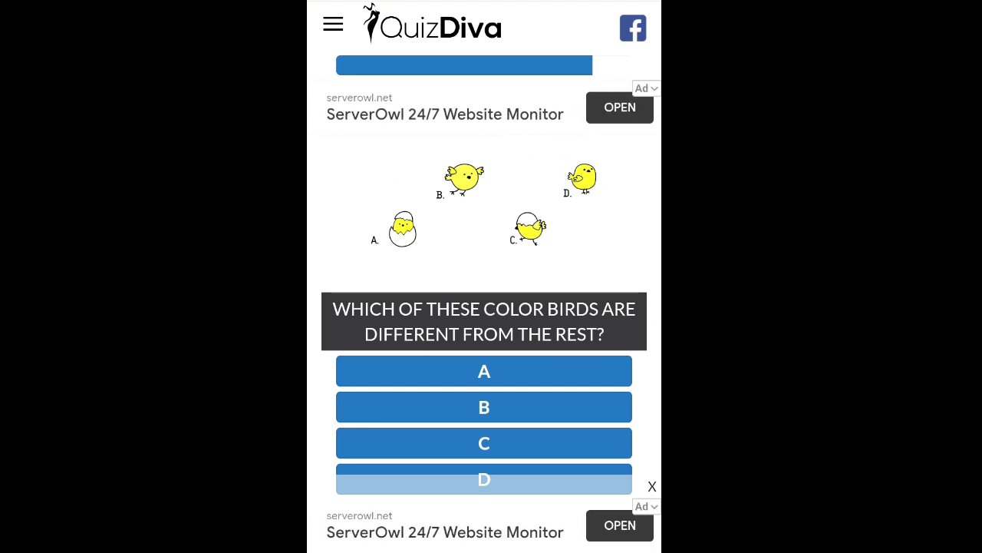
Download the four-birds picture to Downloads, renamed 0.png
scroll(down, 3)
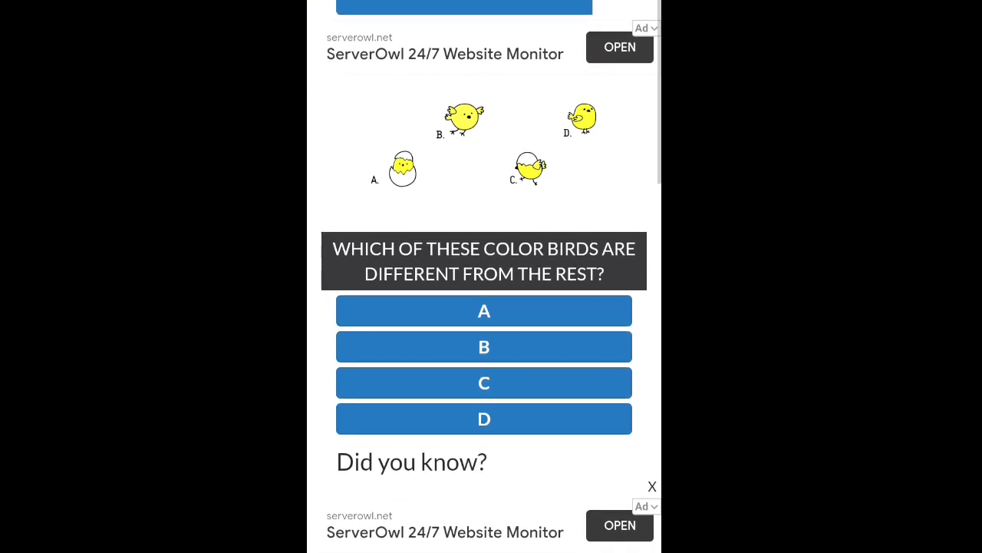
scroll(up, 3)
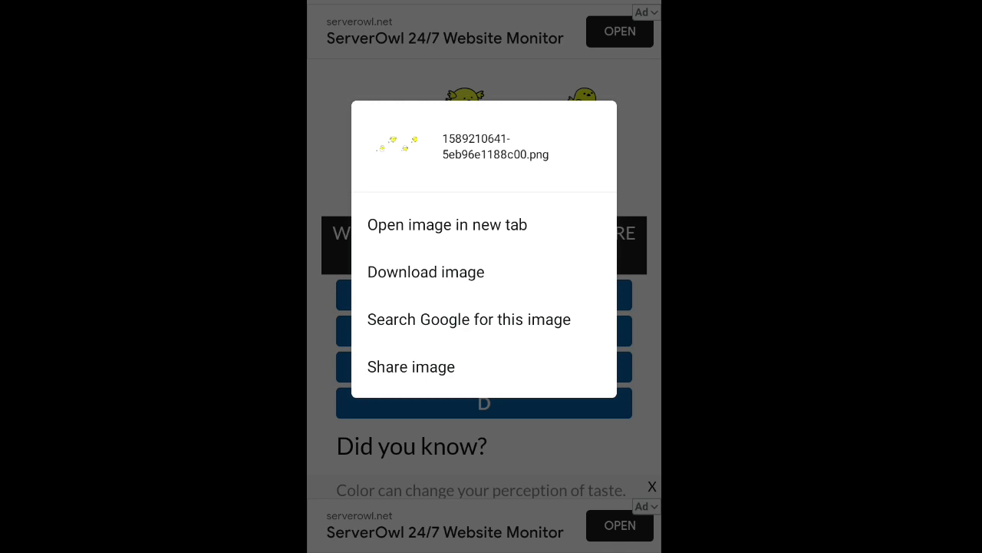
click(425, 272)
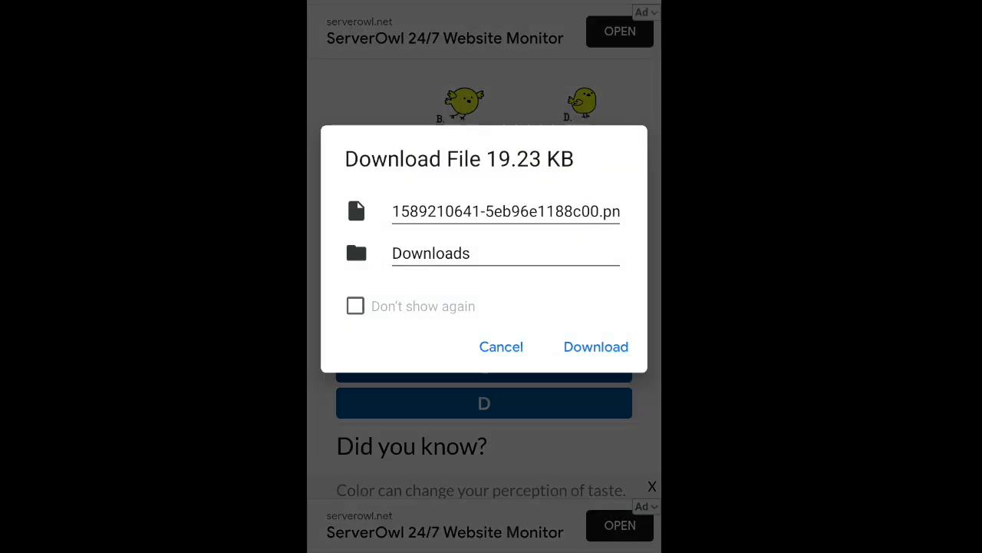
click(505, 211)
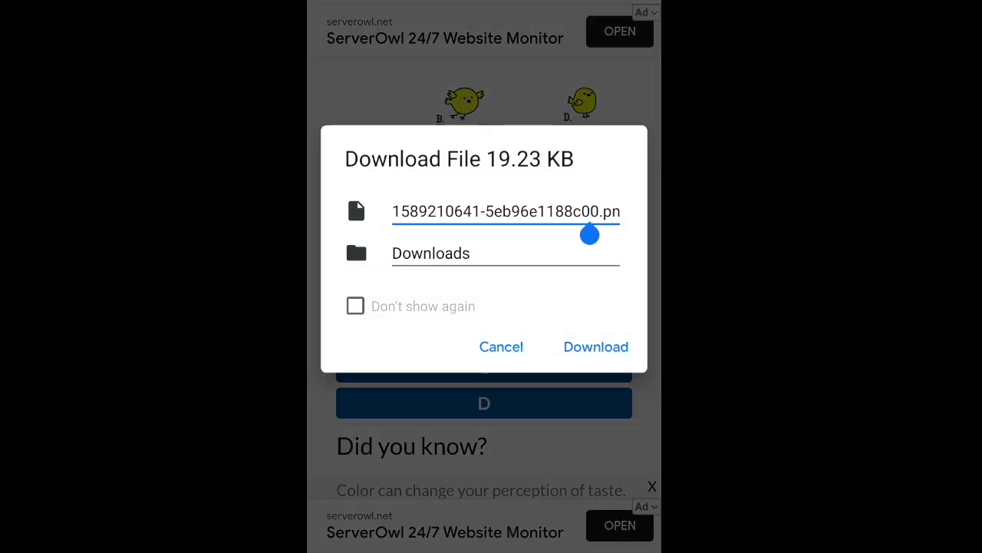
click(499, 211)
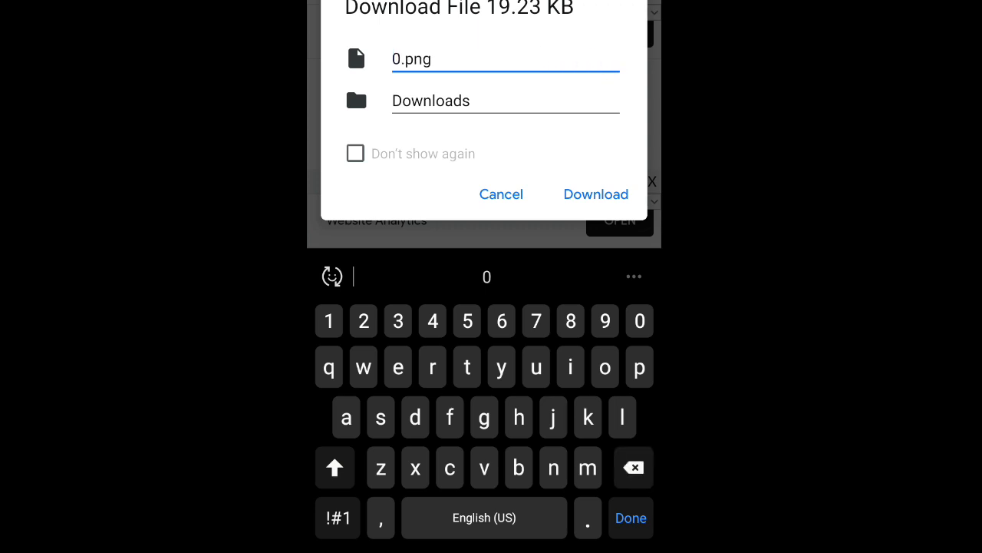
click(596, 193)
text(imagecolor)
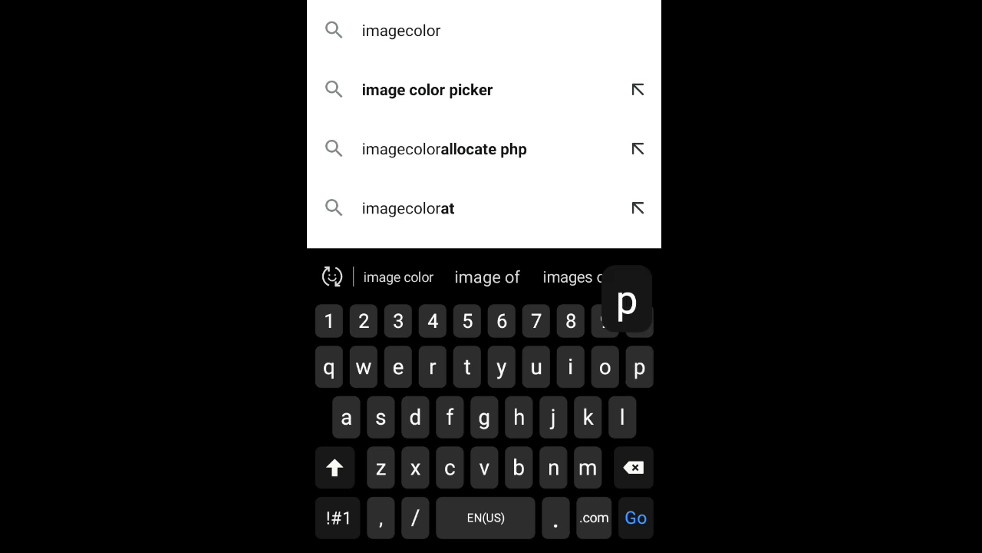
Open imagecolorpicker.com from the suggestion and choose Upload your image
click(427, 90)
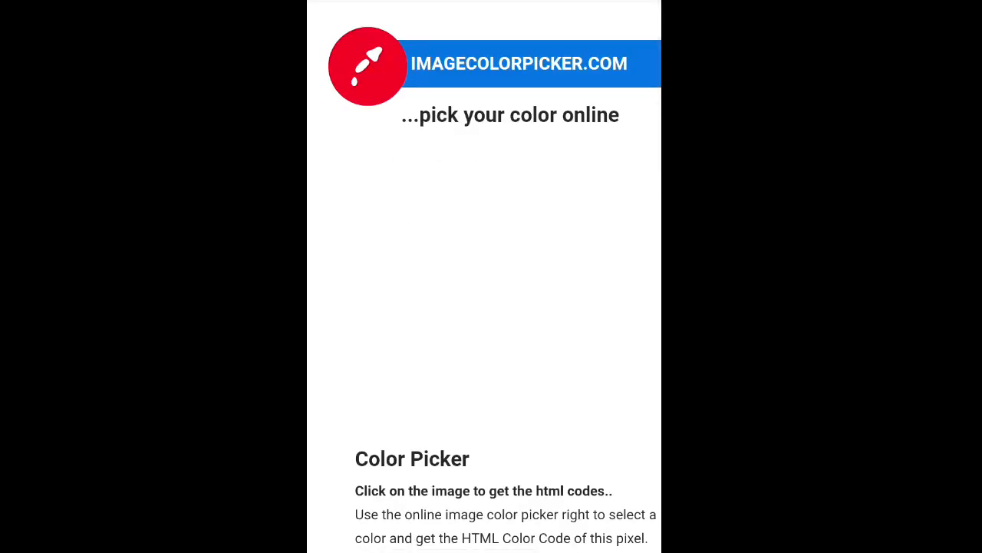
scroll(down, 3)
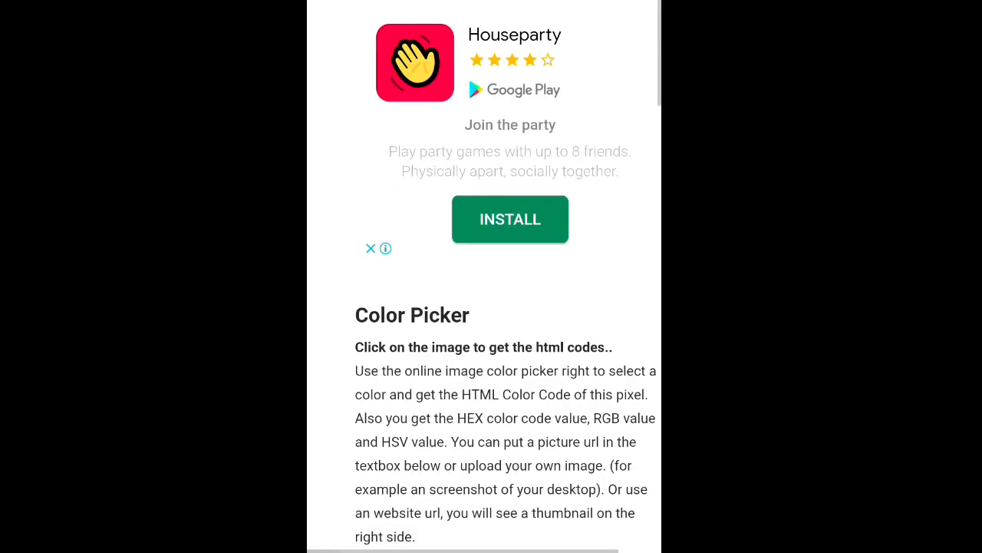
scroll(down, 3)
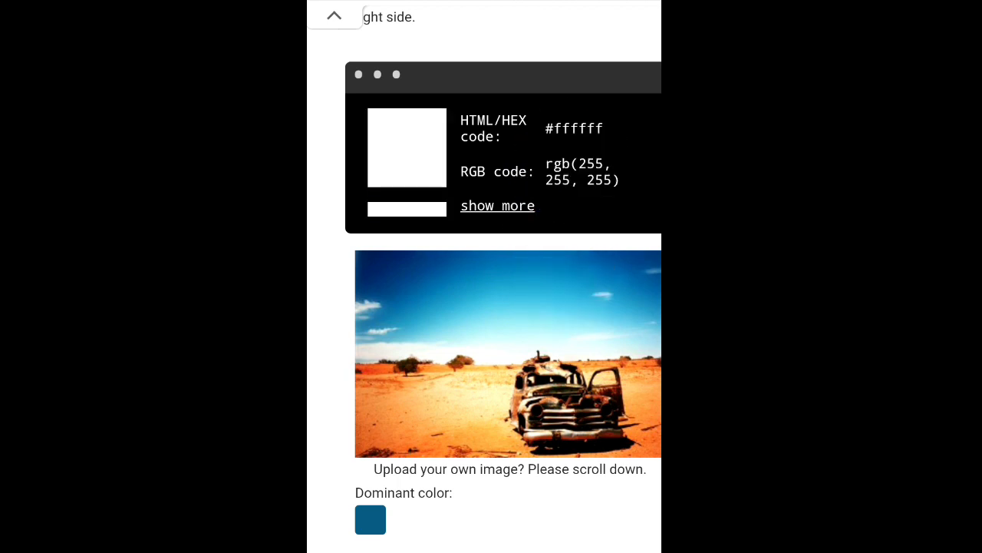
scroll(down, 3)
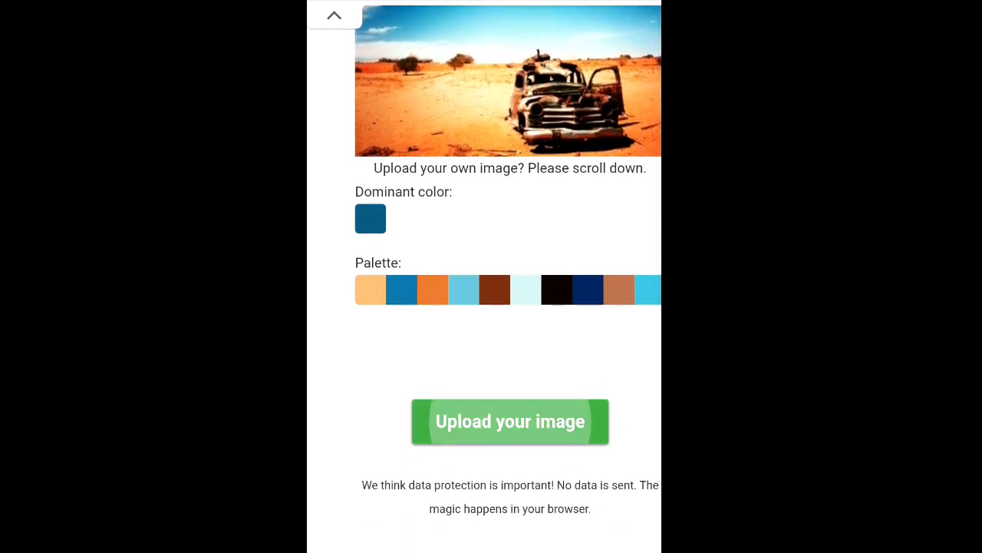
click(510, 422)
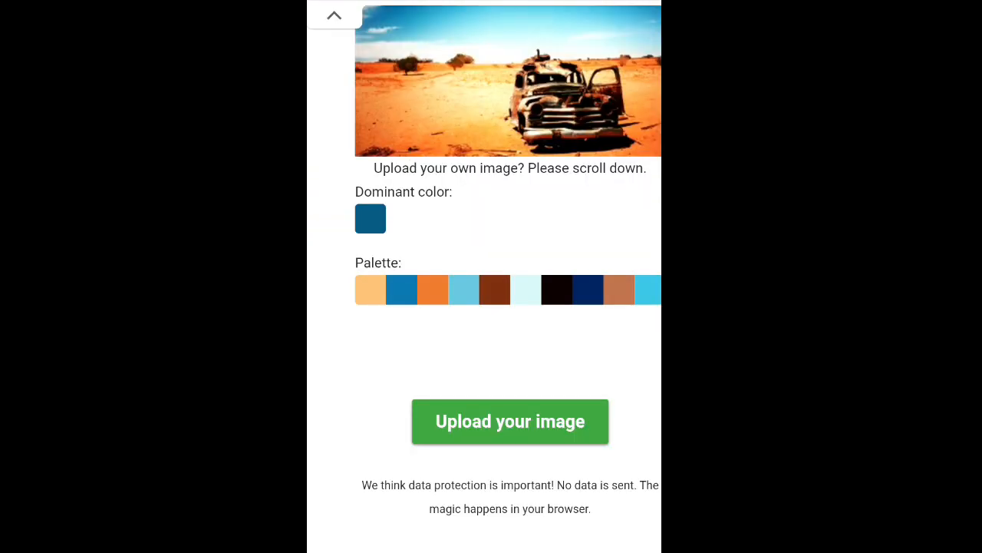
scroll(up, 3)
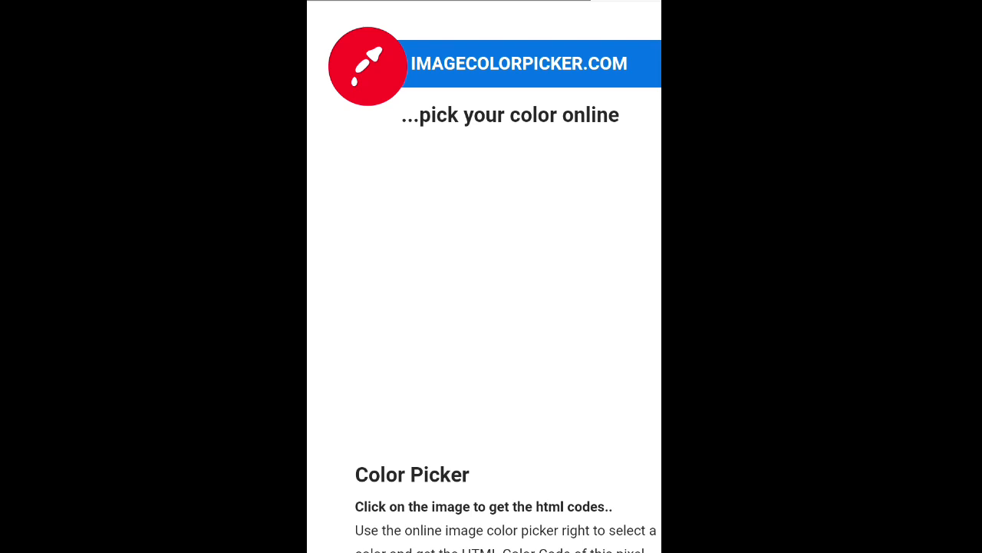
Scroll down to the uploaded four-birds picture
scroll(down, 3)
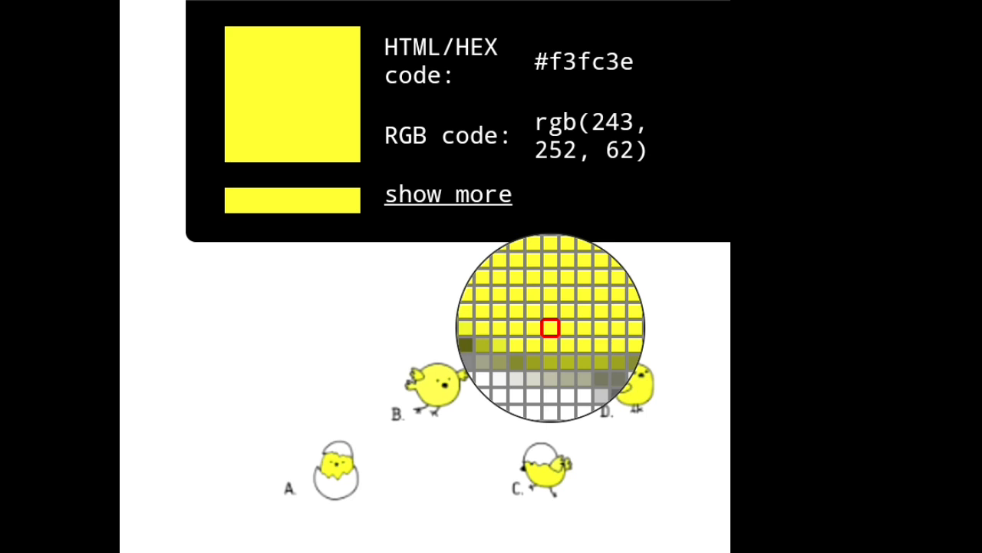
mouse_move(649, 226)
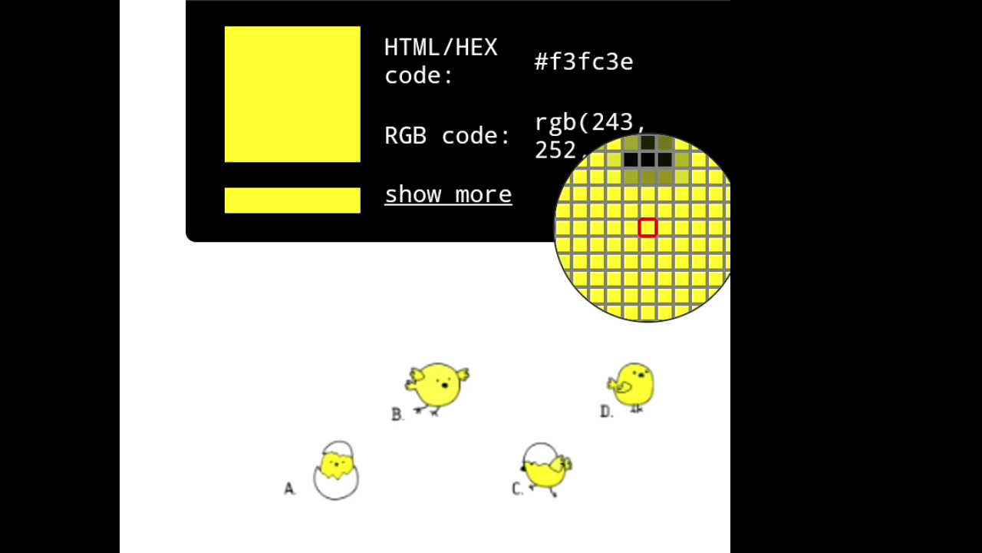